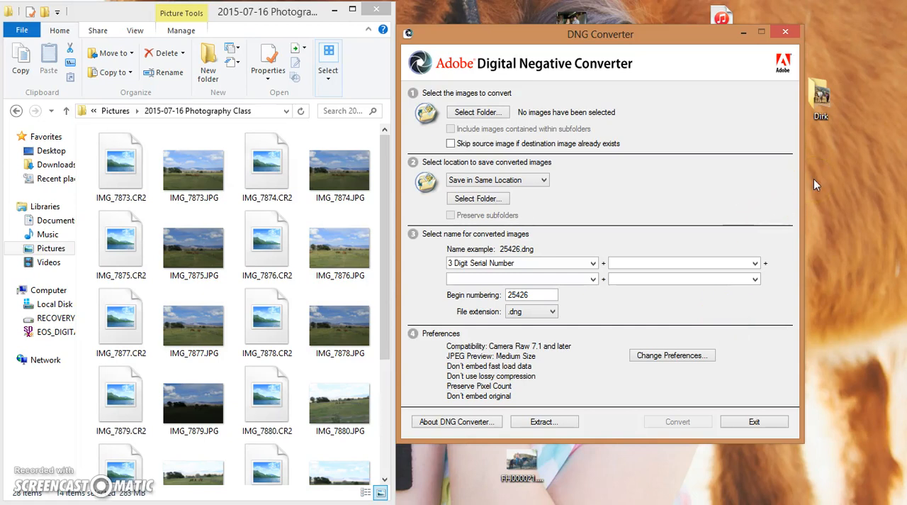
pyautogui.moveTo(585, 66)
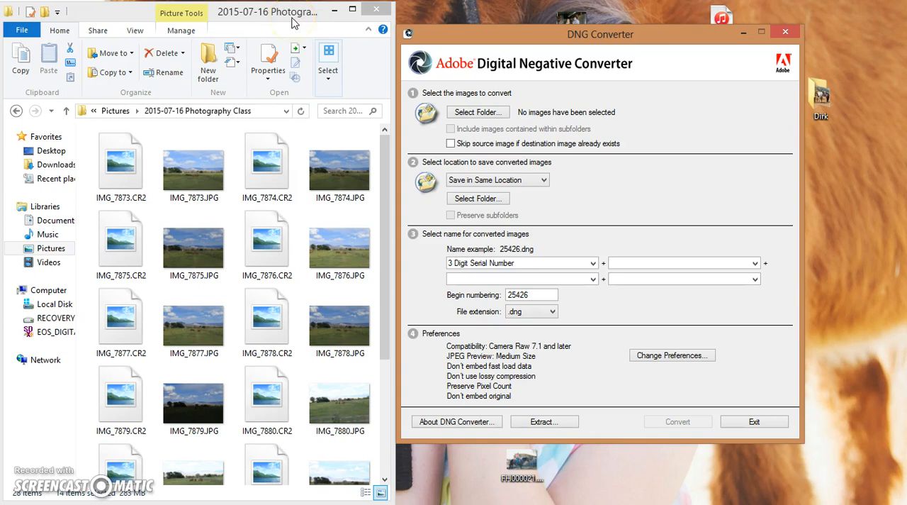
# Compare selections of photos 7873 and 7877, ending with both IMG_7873 CR2 and JPG selected.
pyautogui.click(193, 165)
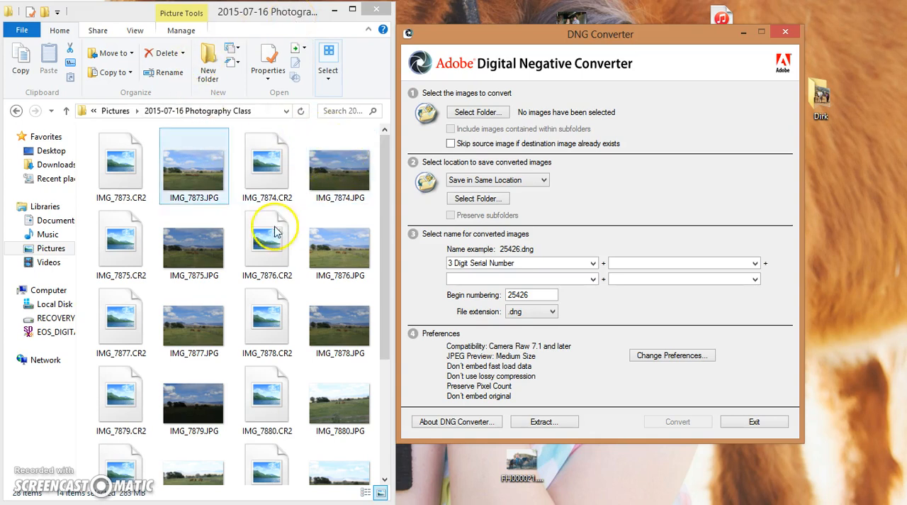
pyautogui.click(340, 163)
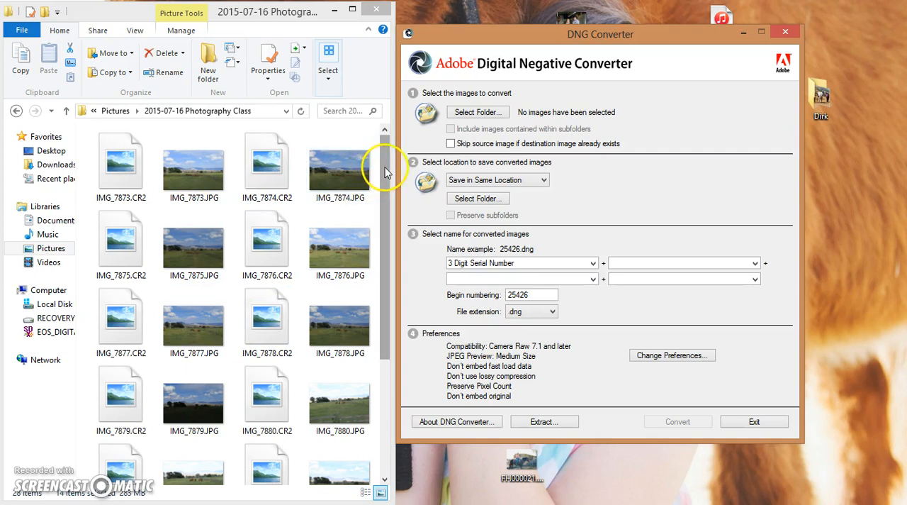
pyautogui.click(193, 165)
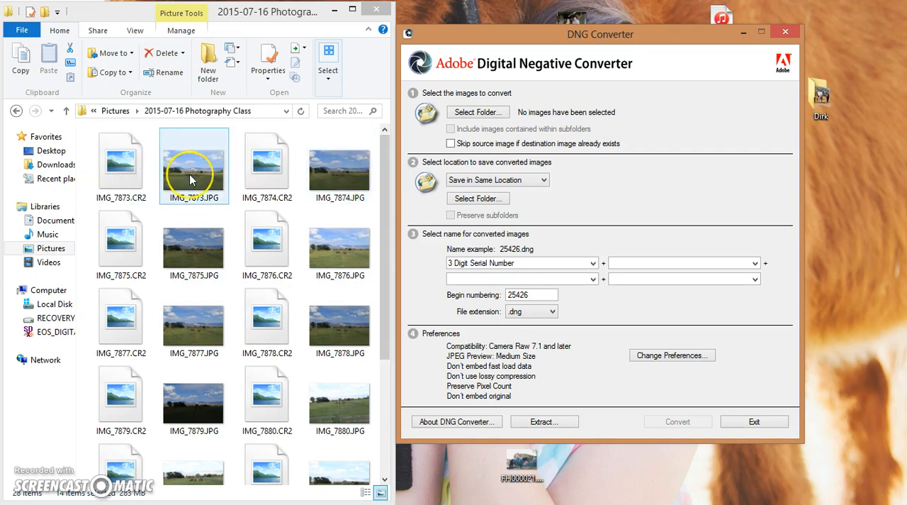
pyautogui.click(193, 322)
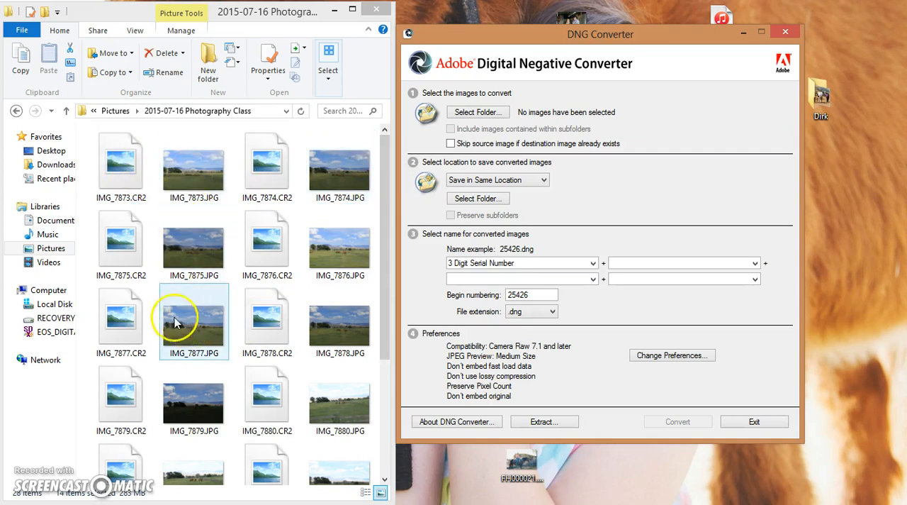
pyautogui.click(121, 167)
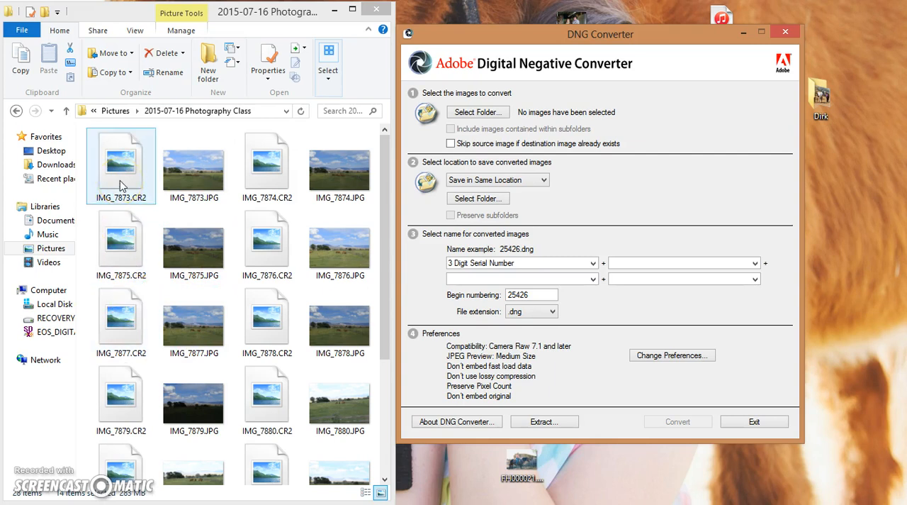
pyautogui.click(193, 166)
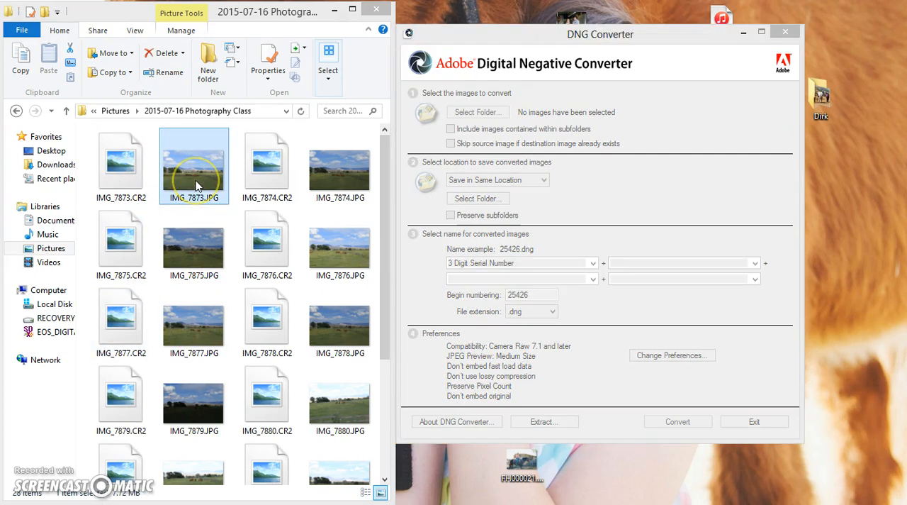
pyautogui.click(121, 163)
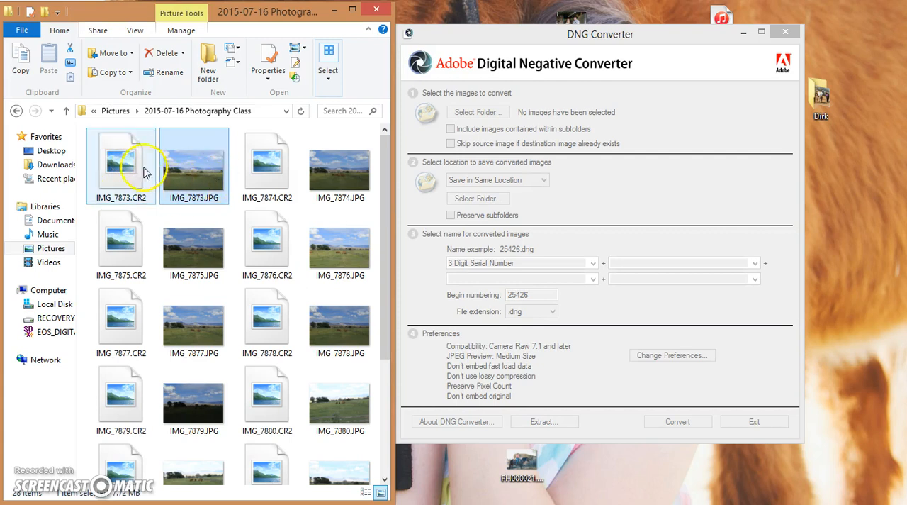
pyautogui.moveTo(198, 184)
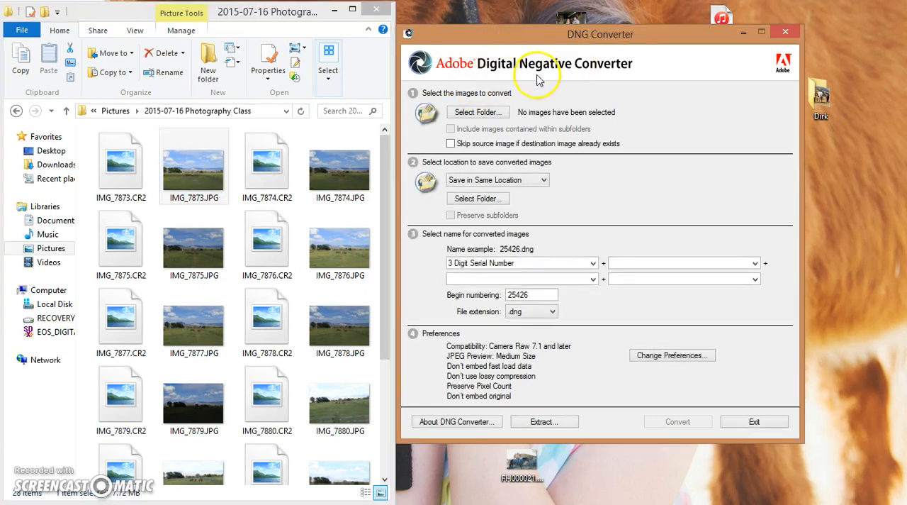
pyautogui.moveTo(416, 129)
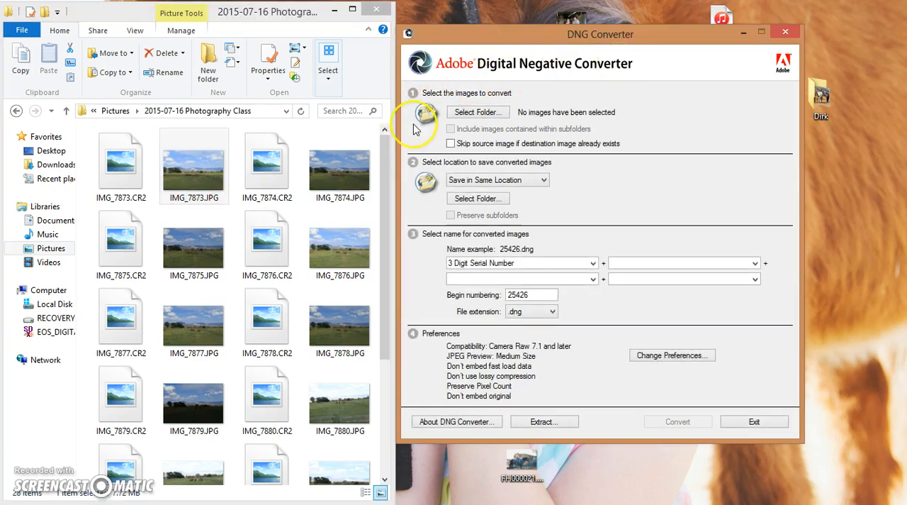
pyautogui.moveTo(661, 103)
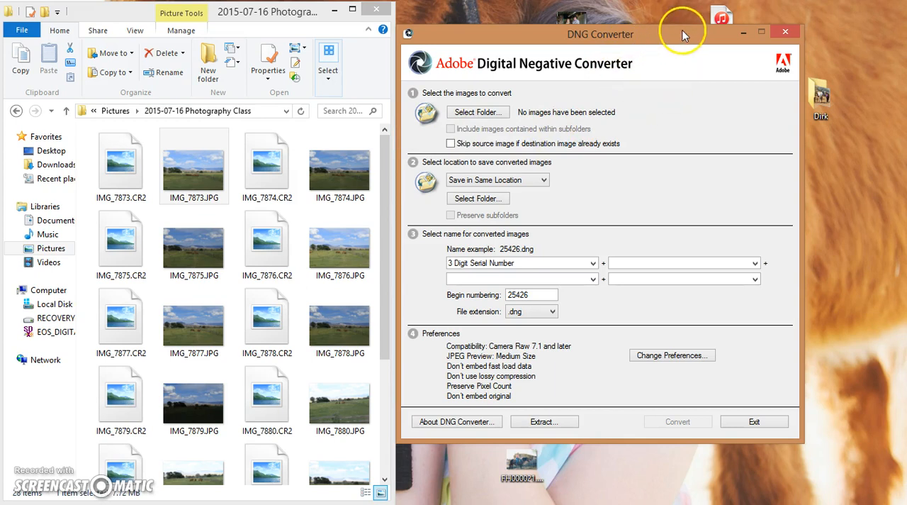
pyautogui.moveTo(484, 156)
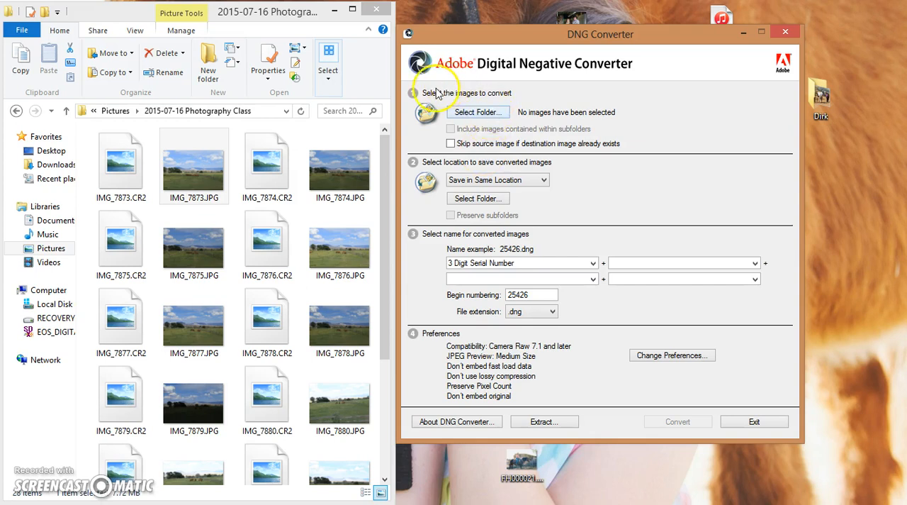
pyautogui.moveTo(497, 97)
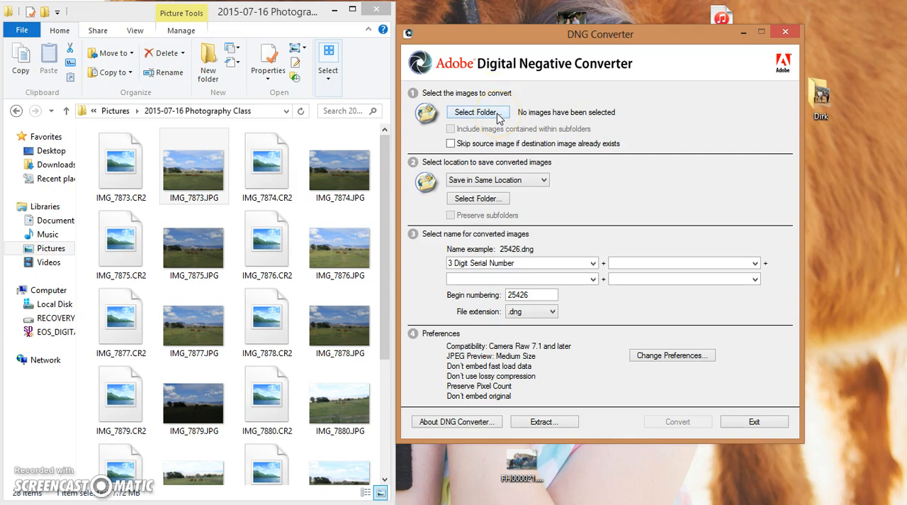
pyautogui.moveTo(135, 30)
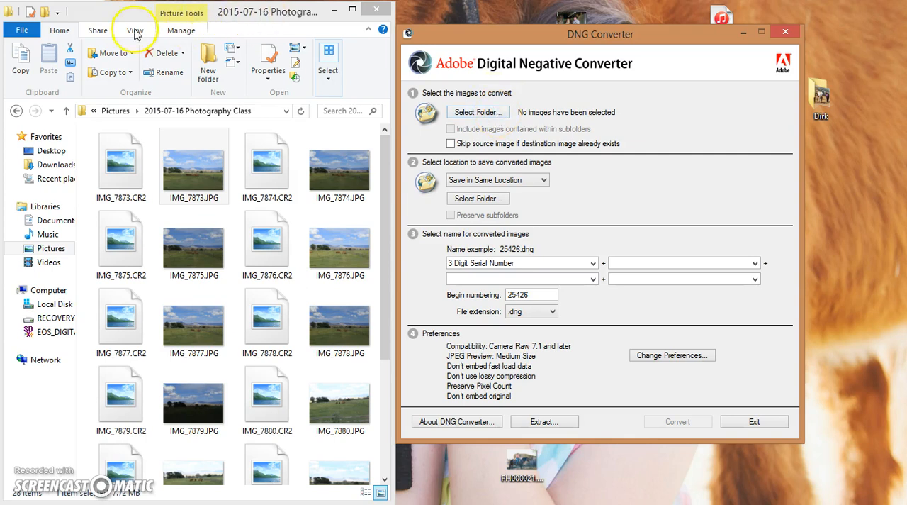
# Choose Pictures > 2015-07-16 Photography Class as the converter's source folder.
pyautogui.click(267, 164)
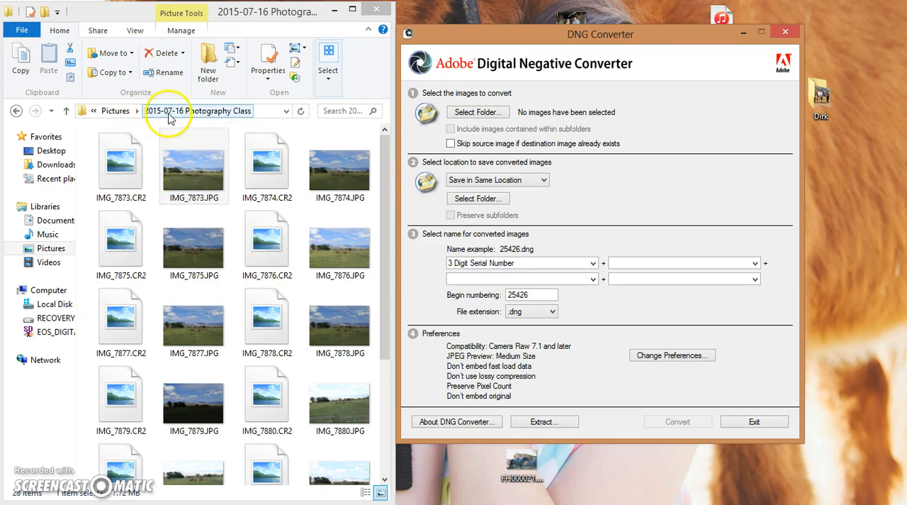
pyautogui.click(340, 164)
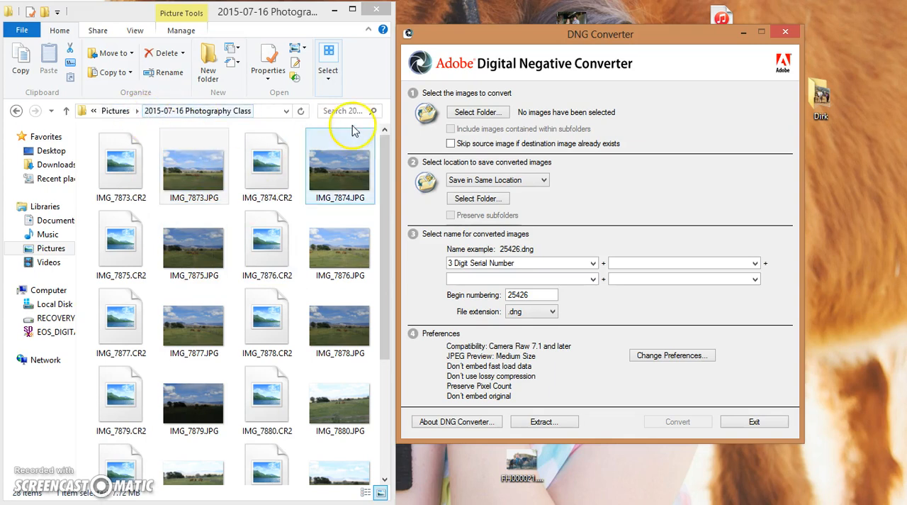
pyautogui.click(477, 112)
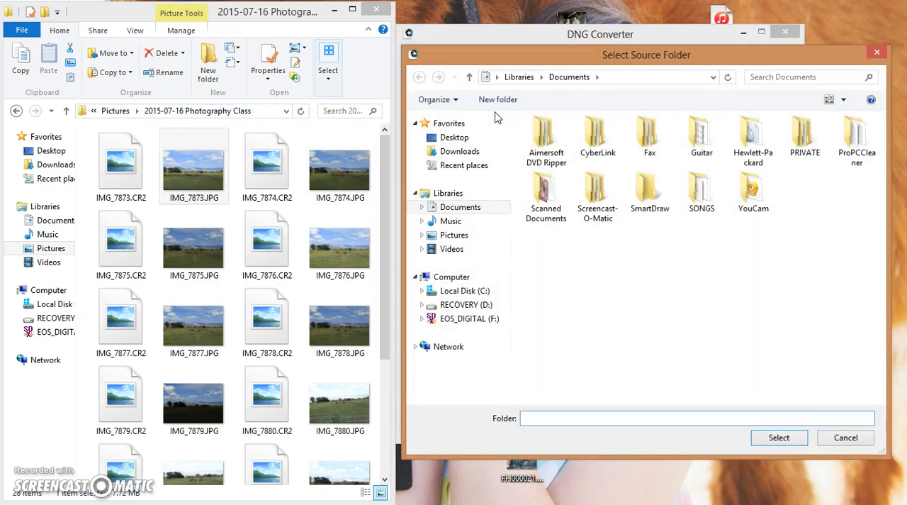
pyautogui.click(453, 235)
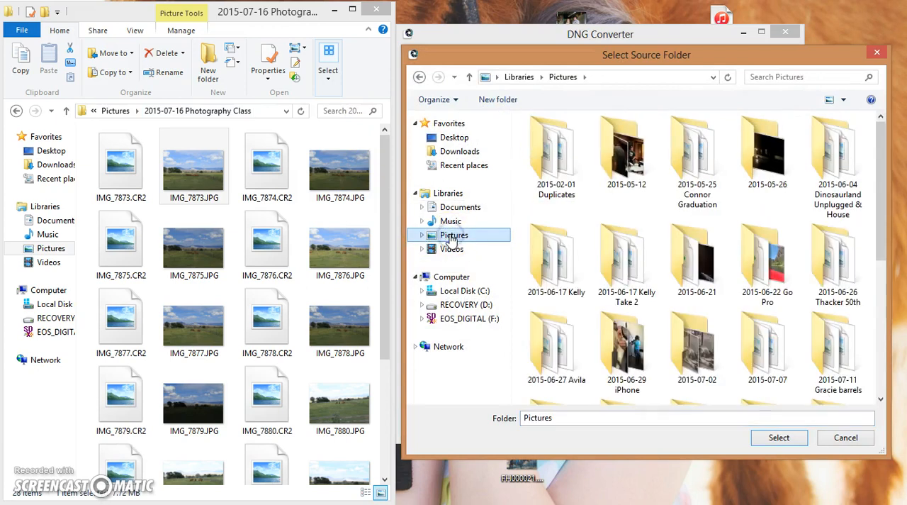
pyautogui.scroll(-3)
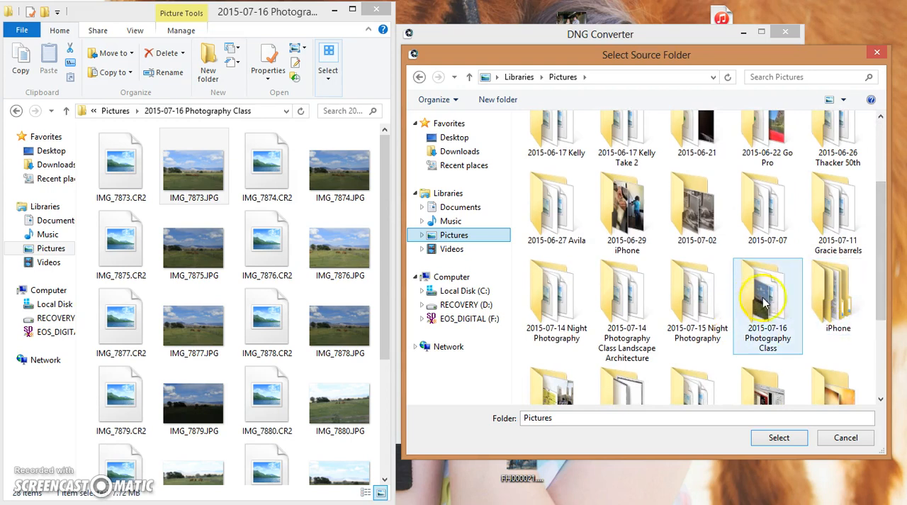
pyautogui.click(767, 305)
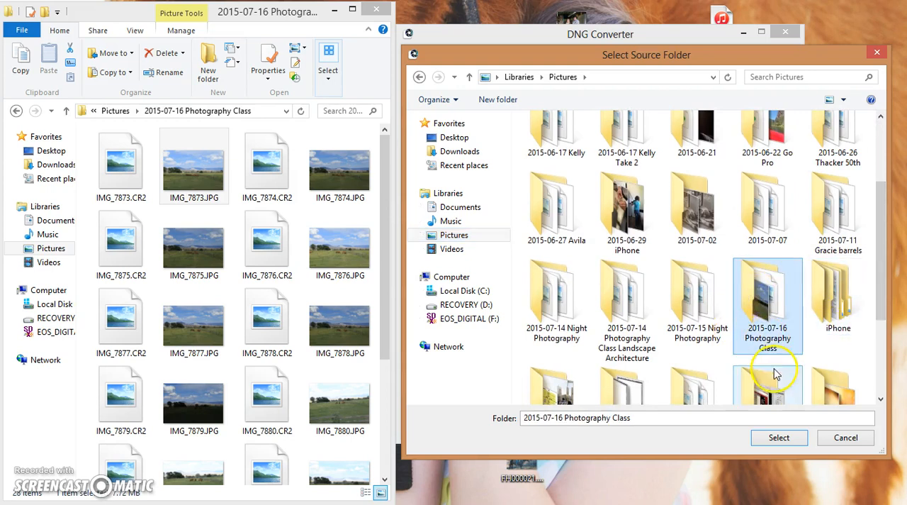
pyautogui.click(779, 437)
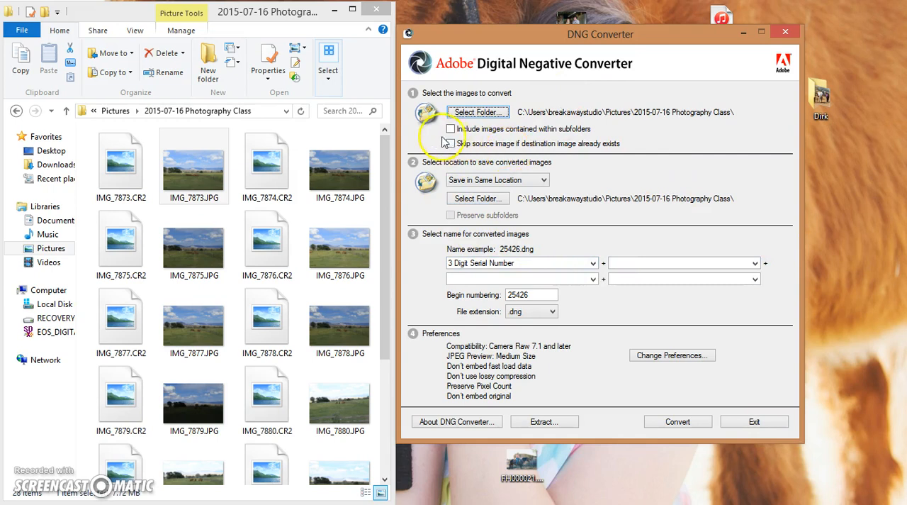
pyautogui.moveTo(560, 145)
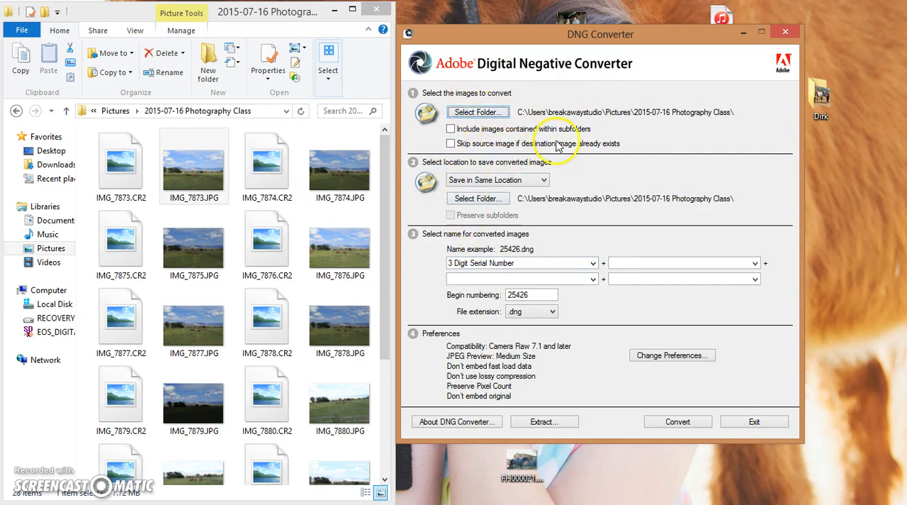
pyautogui.moveTo(585, 69)
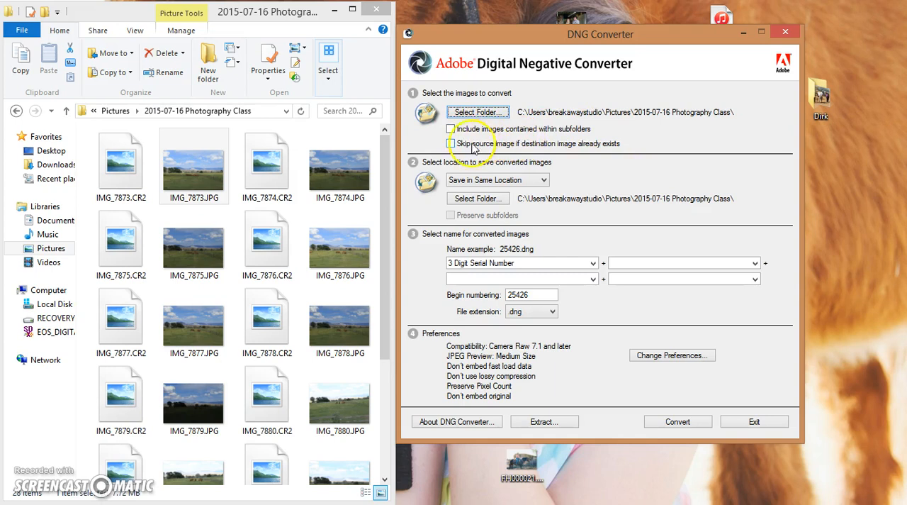
pyautogui.moveTo(614, 155)
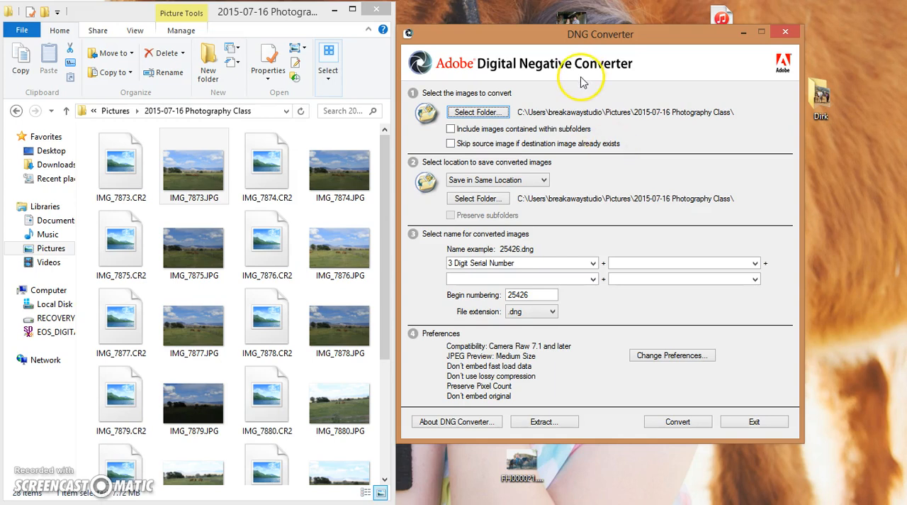
pyautogui.click(268, 163)
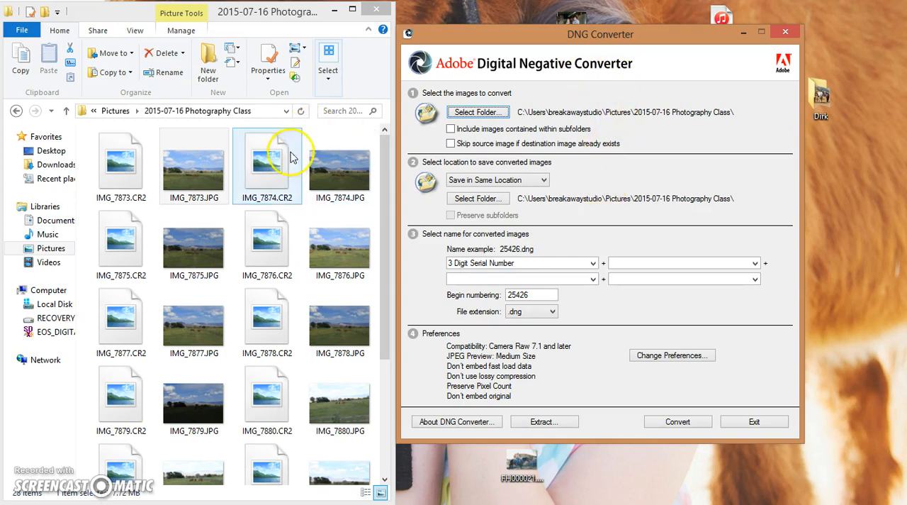
pyautogui.click(339, 245)
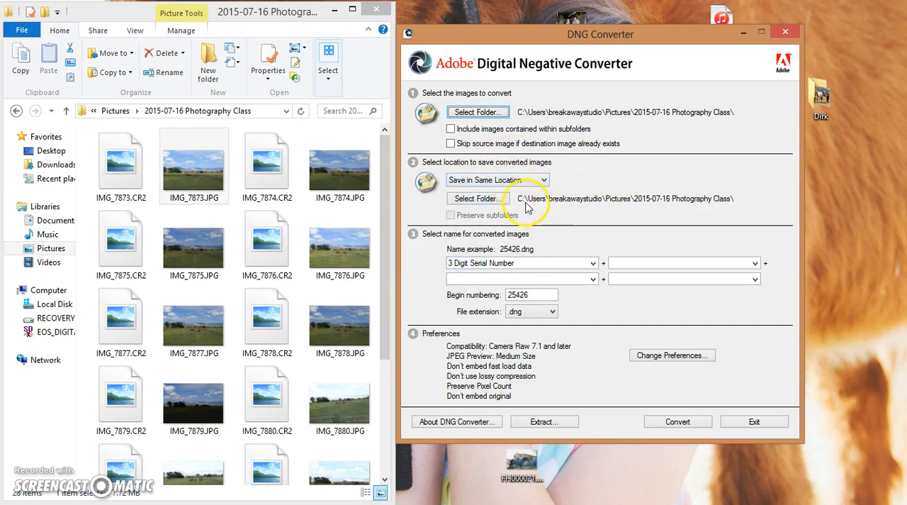
pyautogui.moveTo(504, 215)
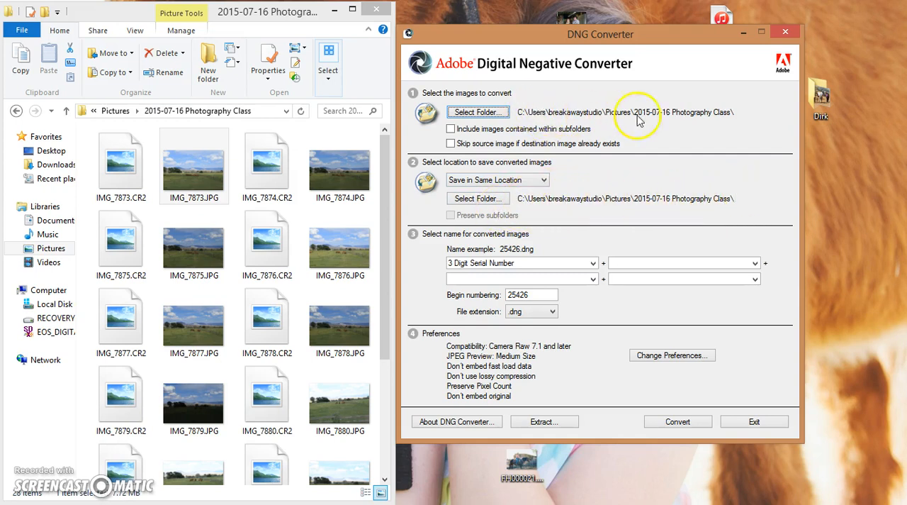
pyautogui.moveTo(592, 112)
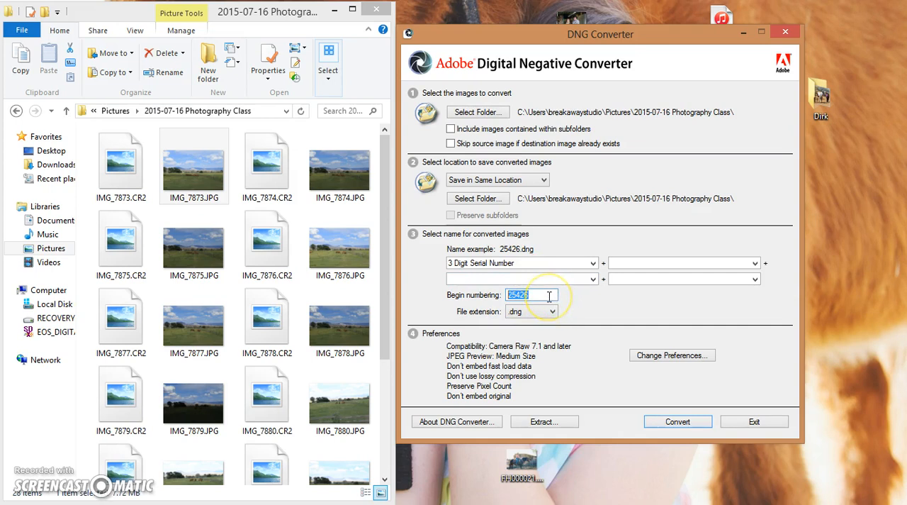
pyautogui.click(531, 294)
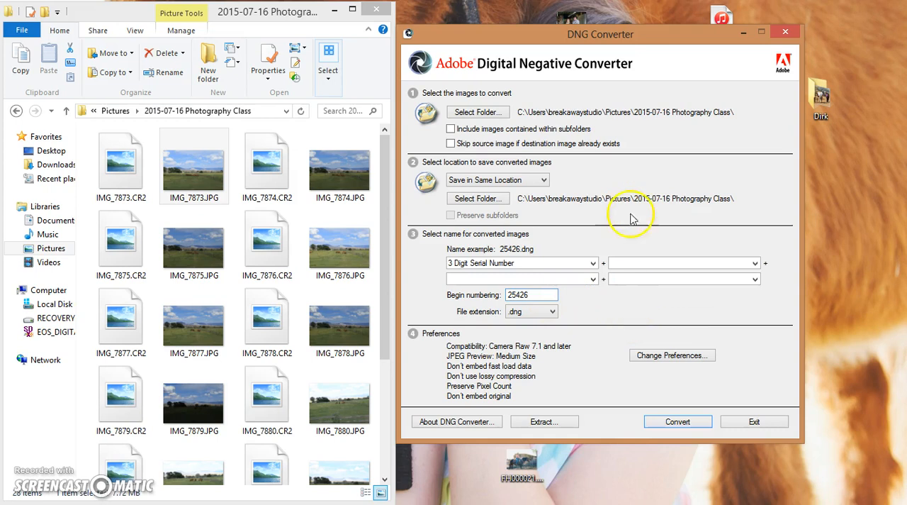
pyautogui.moveTo(656, 121)
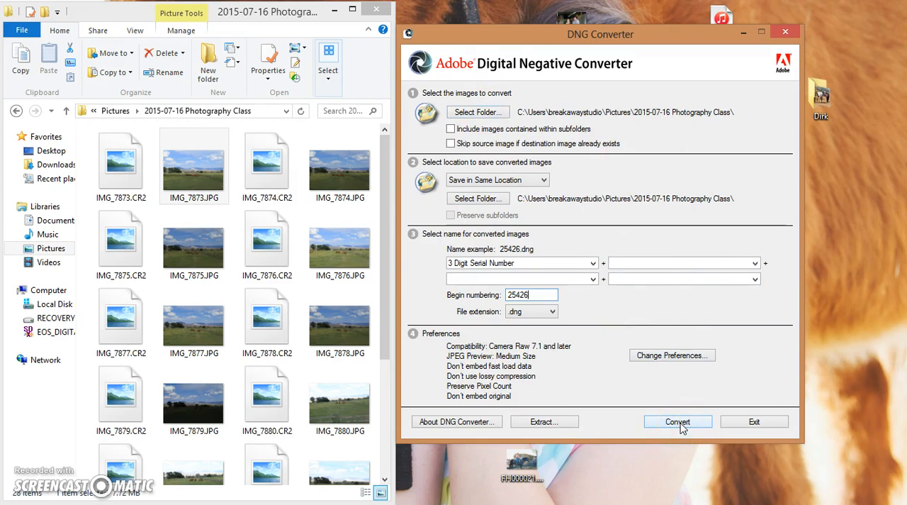
# Convert the 14 CR2 files to DNG 25426–25439 and dismiss the report.
pyautogui.click(677, 421)
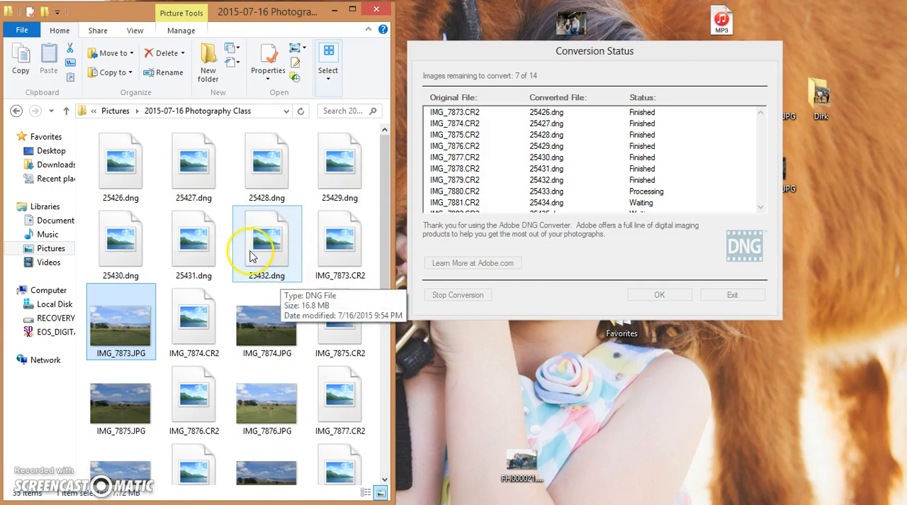
pyautogui.scroll(-3)
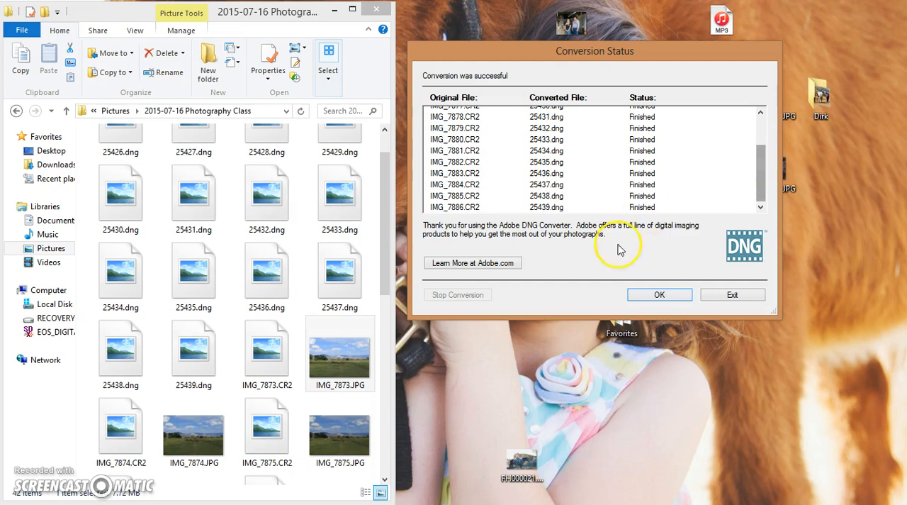
pyautogui.moveTo(619, 294)
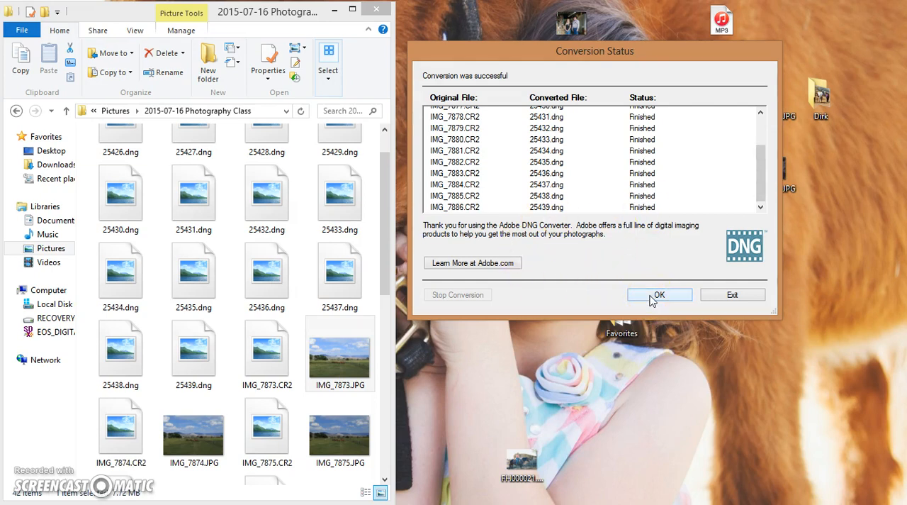
pyautogui.click(659, 294)
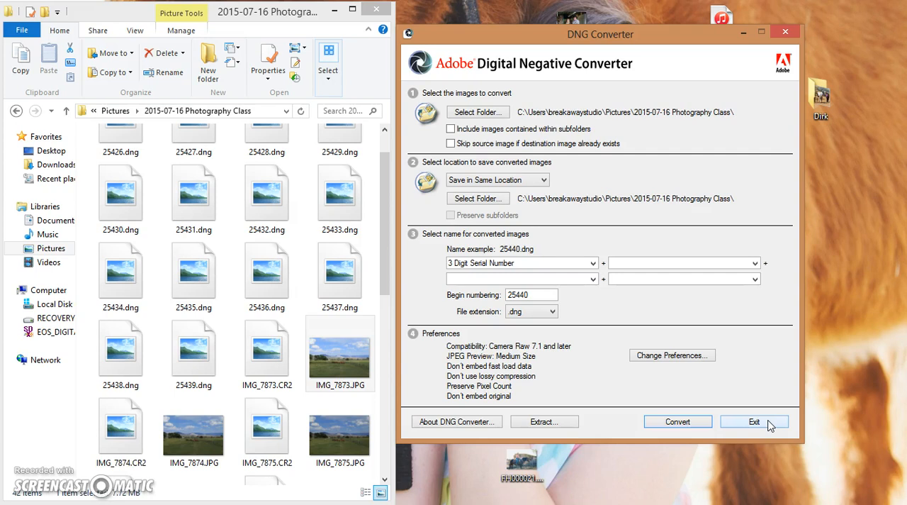
# Exit Adobe DNG Converter and launch Photoshop CS5 Extended.
pyautogui.click(755, 422)
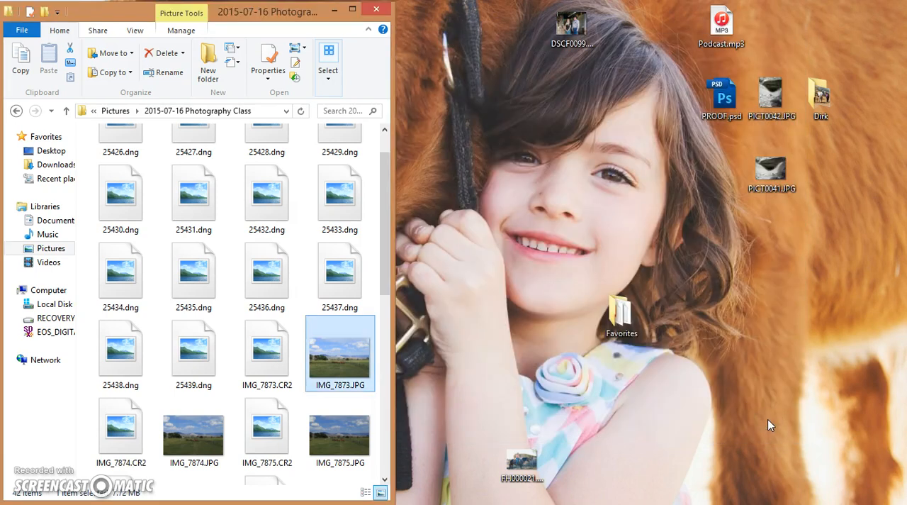
pyautogui.click(266, 273)
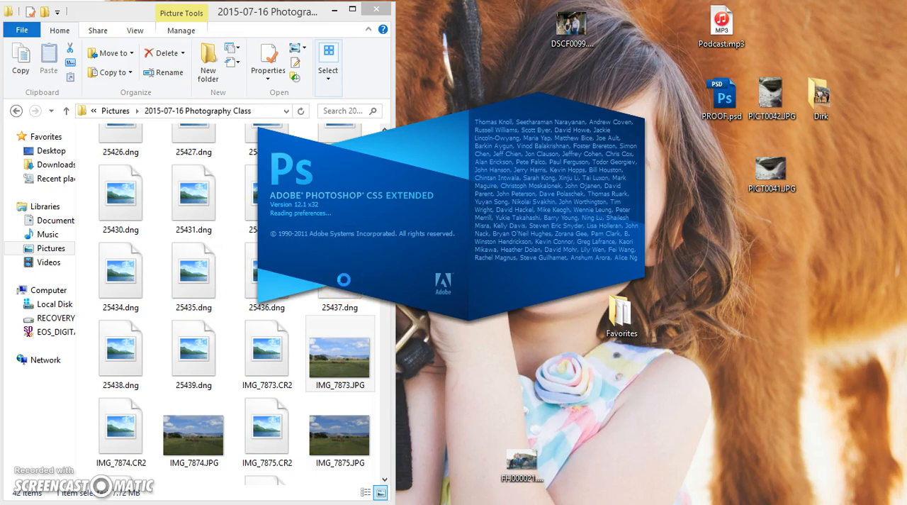
# Browse the class folder in Bridge and select one of the new DNG files.
pyautogui.click(267, 347)
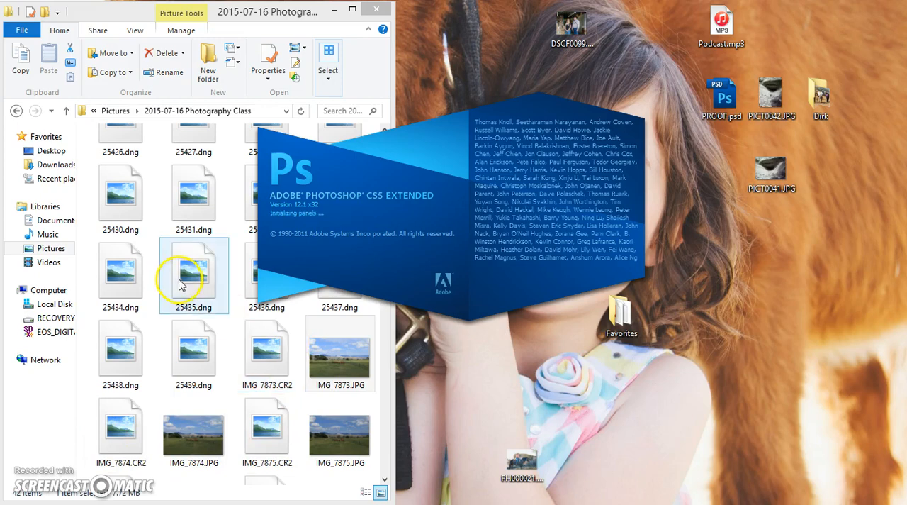
pyautogui.click(267, 353)
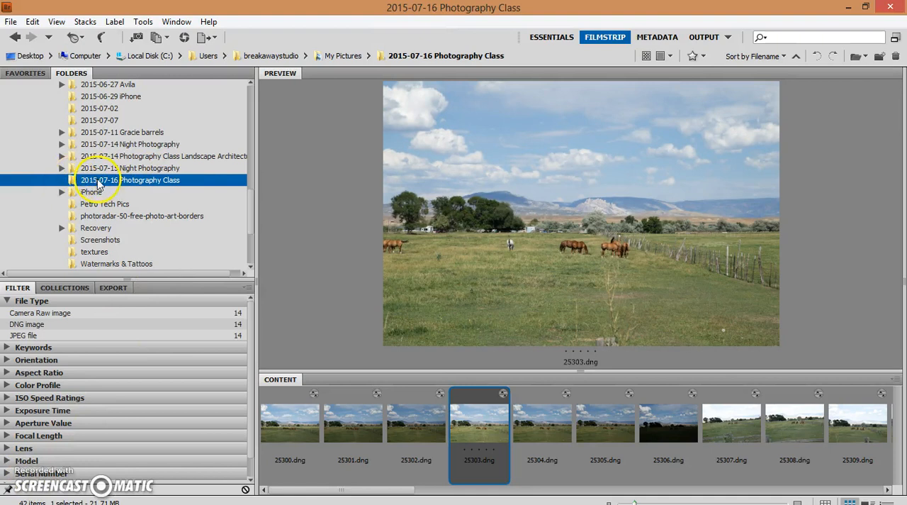
# Hop to 2015-07-15 Night Photography and back, so the class folder lists 42 items.
pyautogui.doubleClick(130, 180)
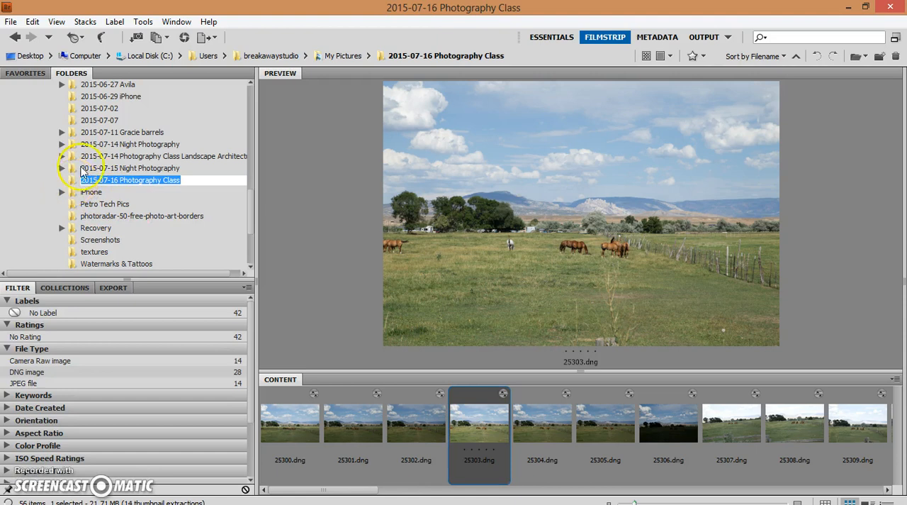
pyautogui.click(130, 168)
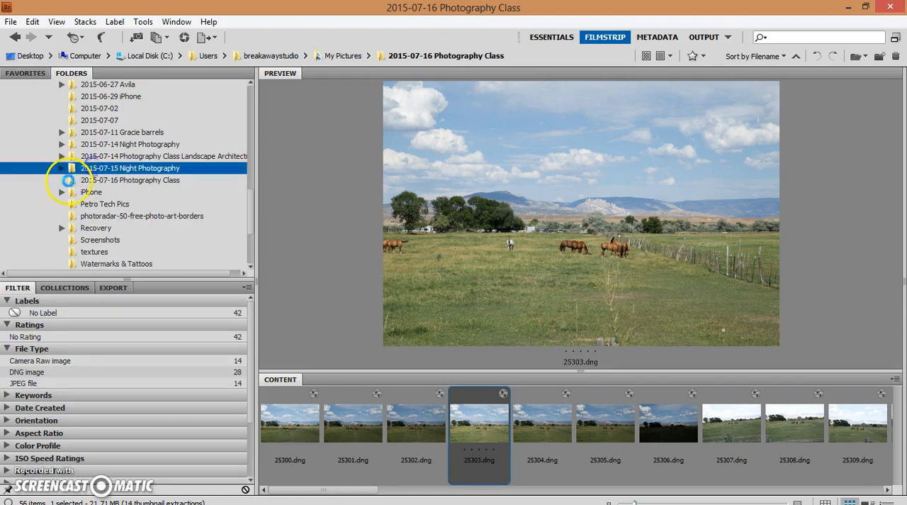
pyautogui.click(130, 168)
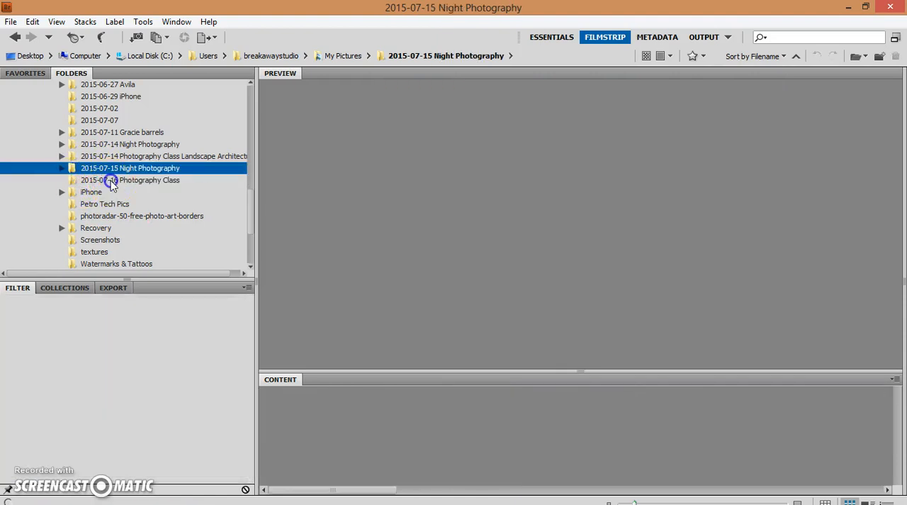
pyautogui.click(130, 179)
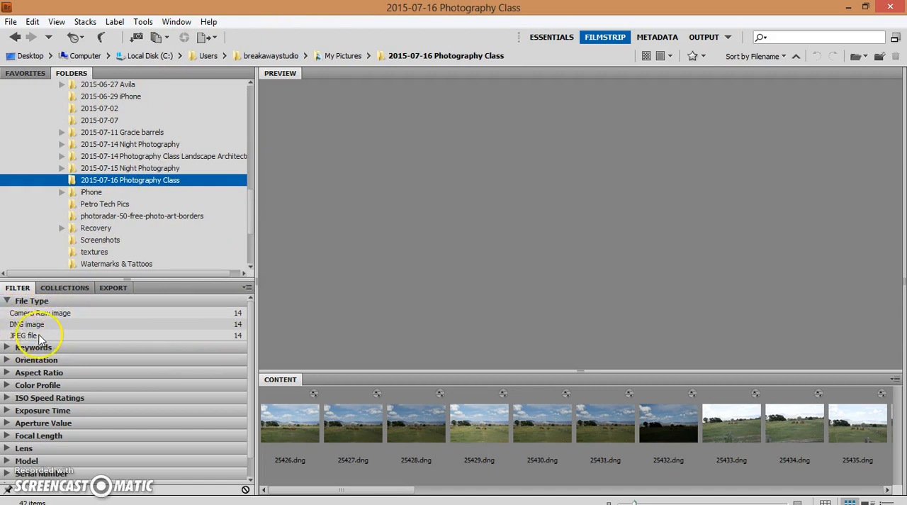
pyautogui.moveTo(44, 341)
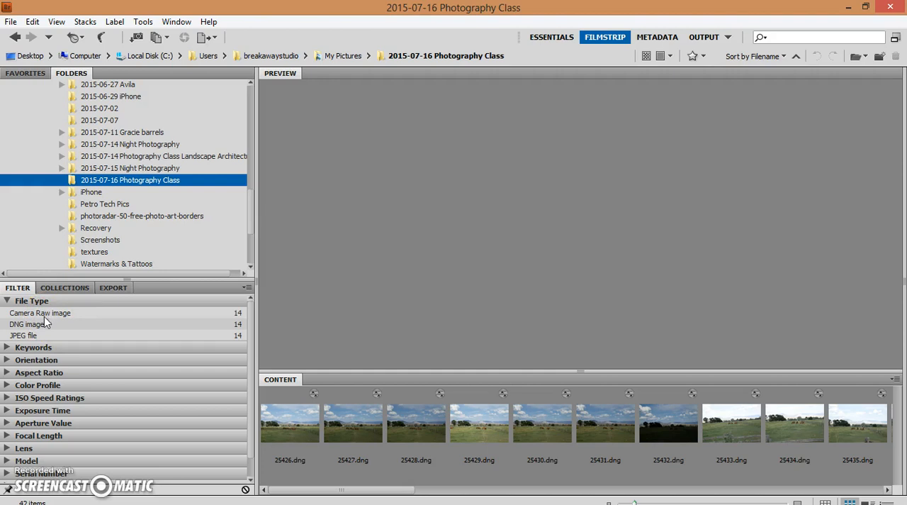
pyautogui.click(26, 324)
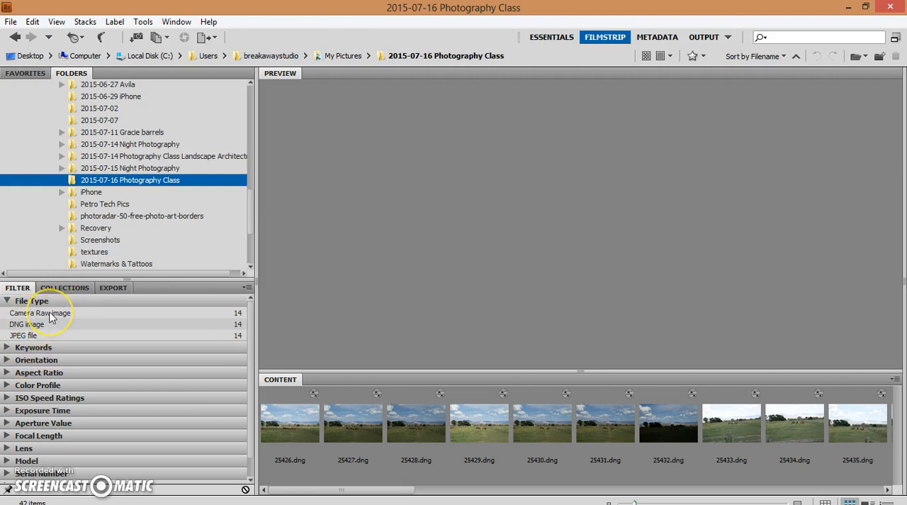
# Filter to Camera Raw images, select all 14 CR2 thumbnails and delete them.
pyautogui.click(40, 312)
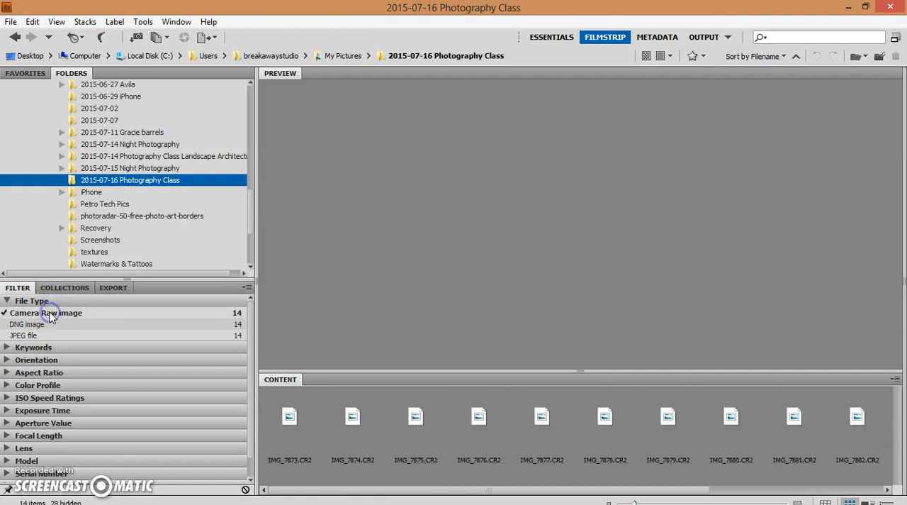
pyautogui.moveTo(321, 429)
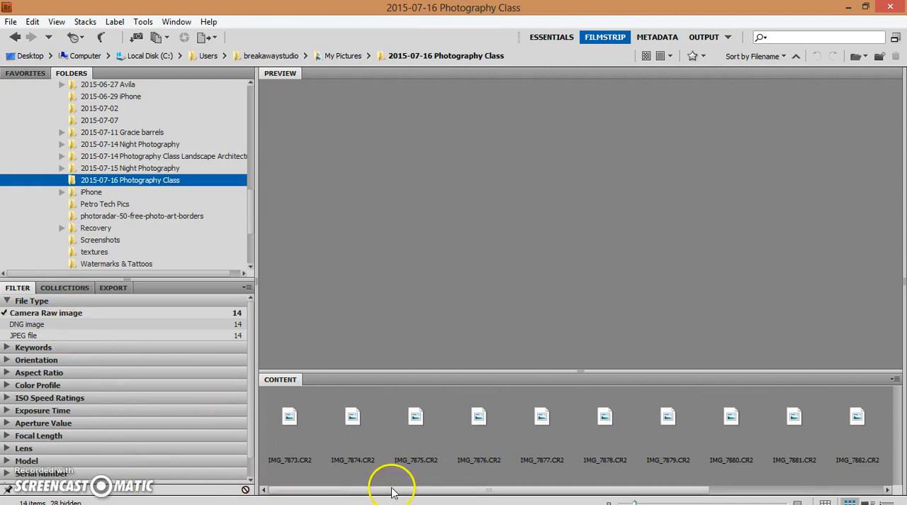
pyautogui.moveTo(394, 487); pyautogui.dragTo(581, 487)
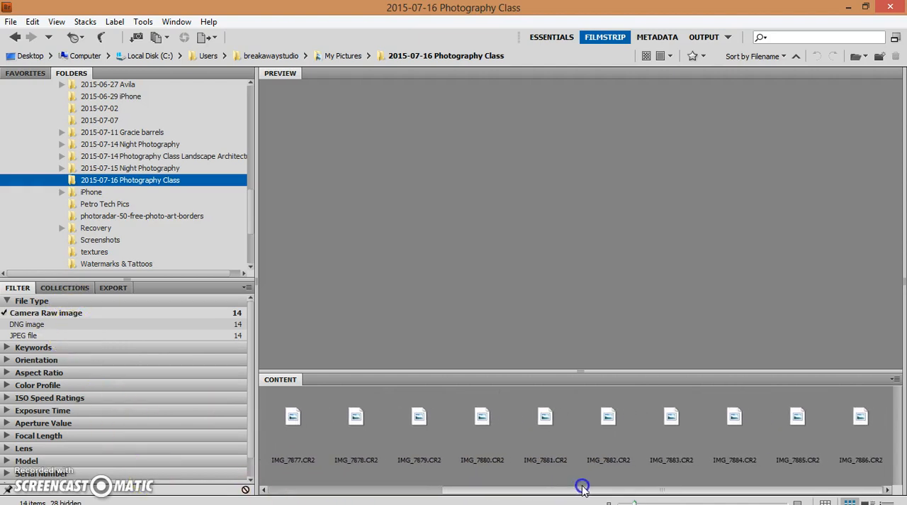
pyautogui.moveTo(582, 487); pyautogui.dragTo(390, 494)
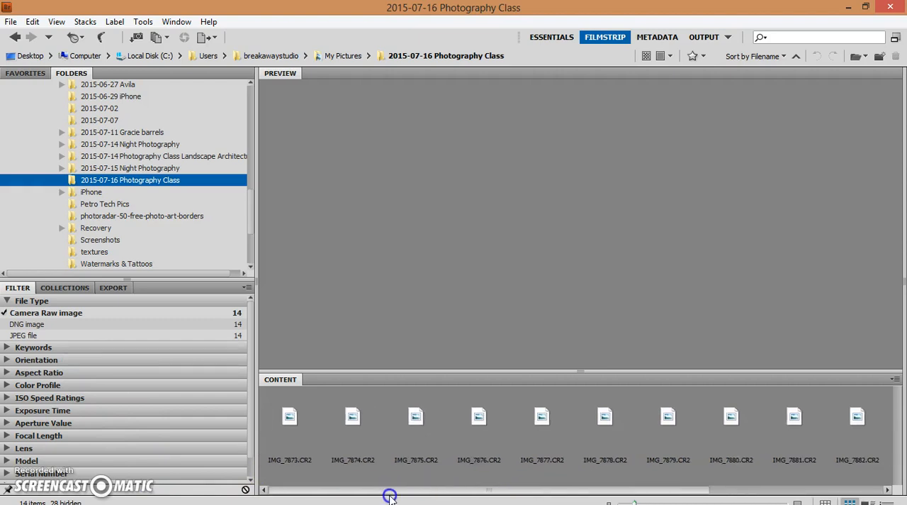
pyautogui.click(353, 416)
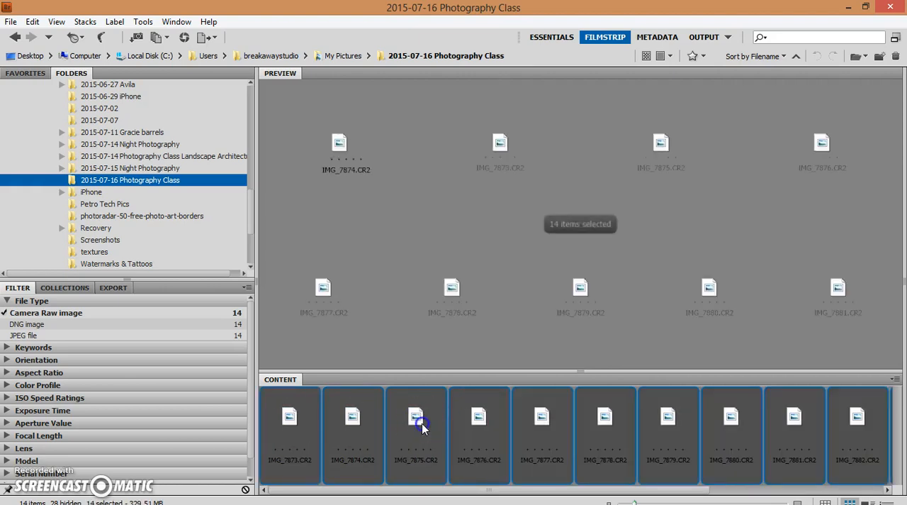
pyautogui.click(416, 425)
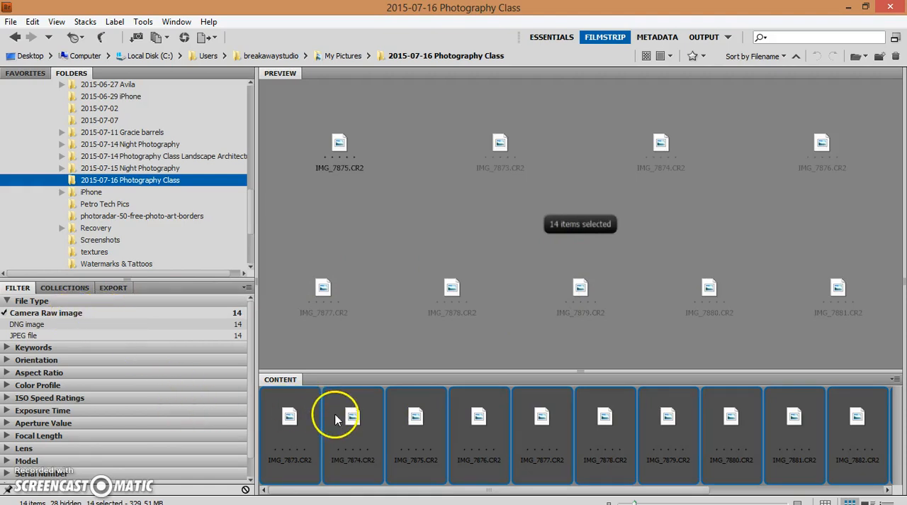
pyautogui.rightClick(337, 418)
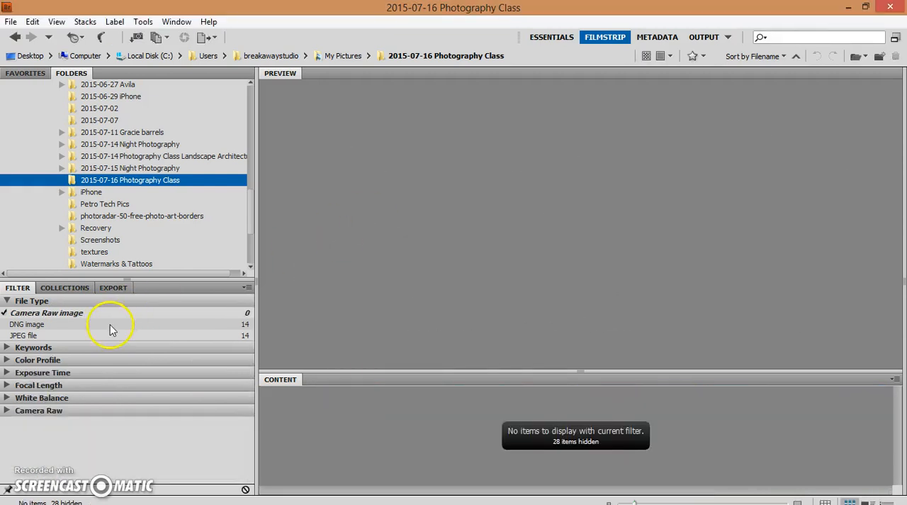
pyautogui.moveTo(48, 325)
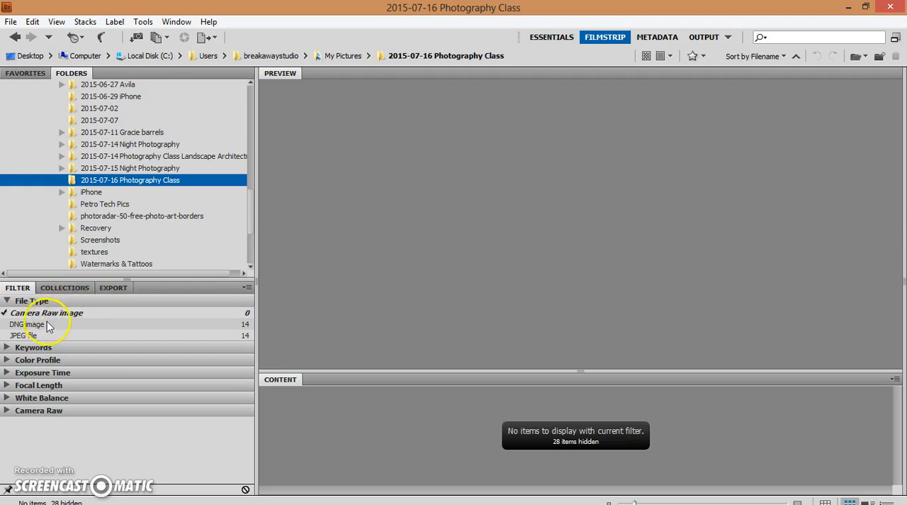
pyautogui.moveTo(57, 329)
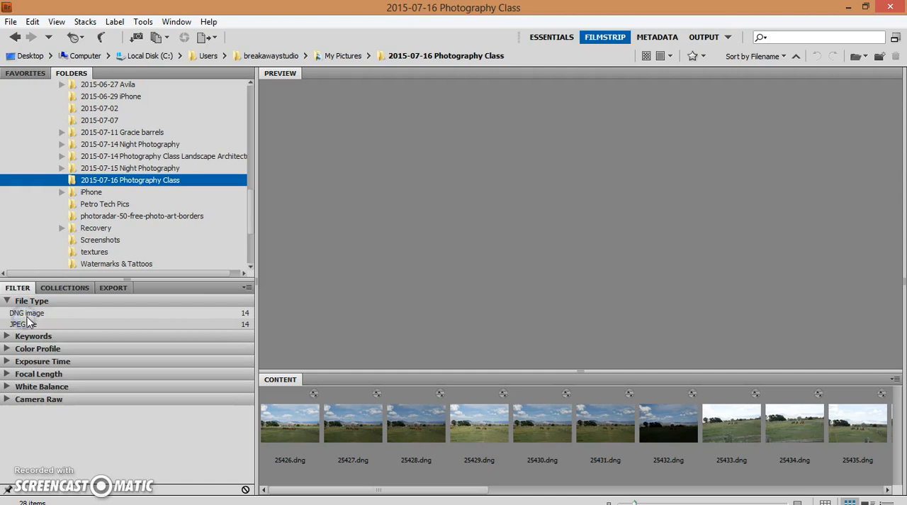
# Filter to DNG images and preview 25426, 25428, 25430, 25431, then 25426 again.
pyautogui.click(30, 313)
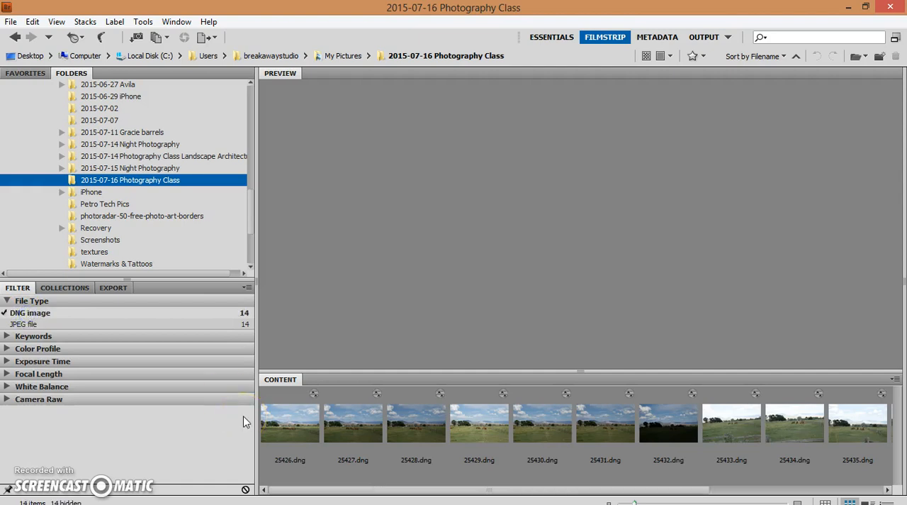
pyautogui.click(290, 423)
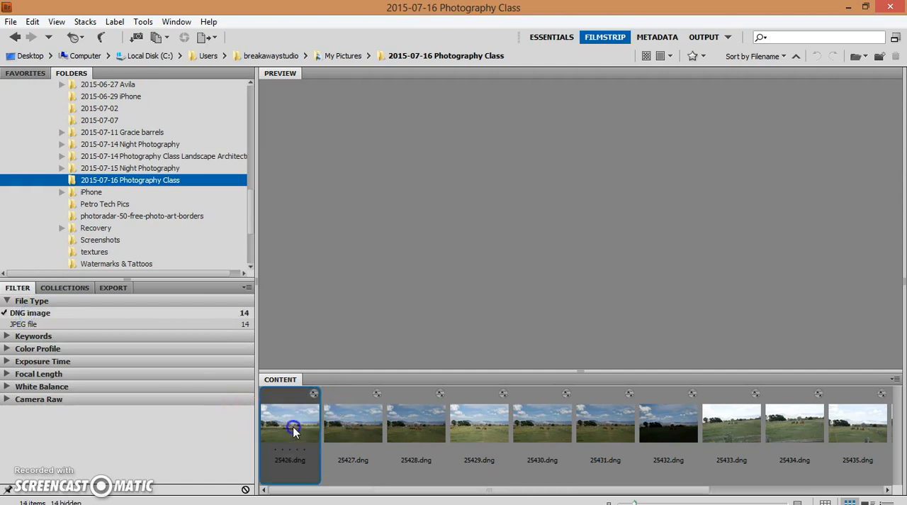
pyautogui.click(352, 423)
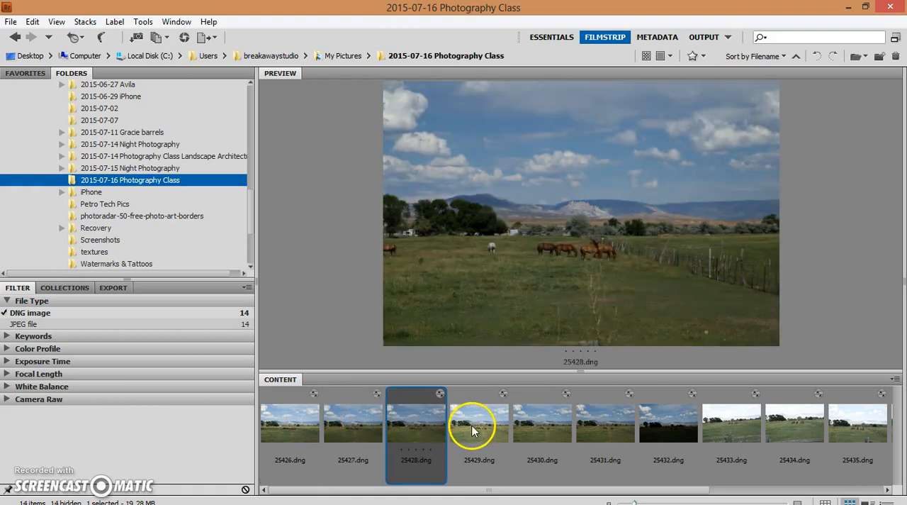
pyautogui.click(542, 423)
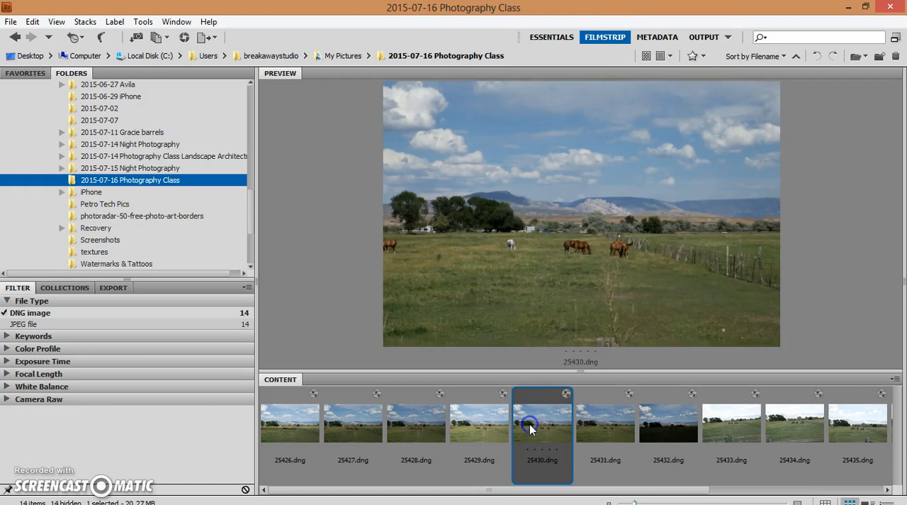
pyautogui.click(605, 422)
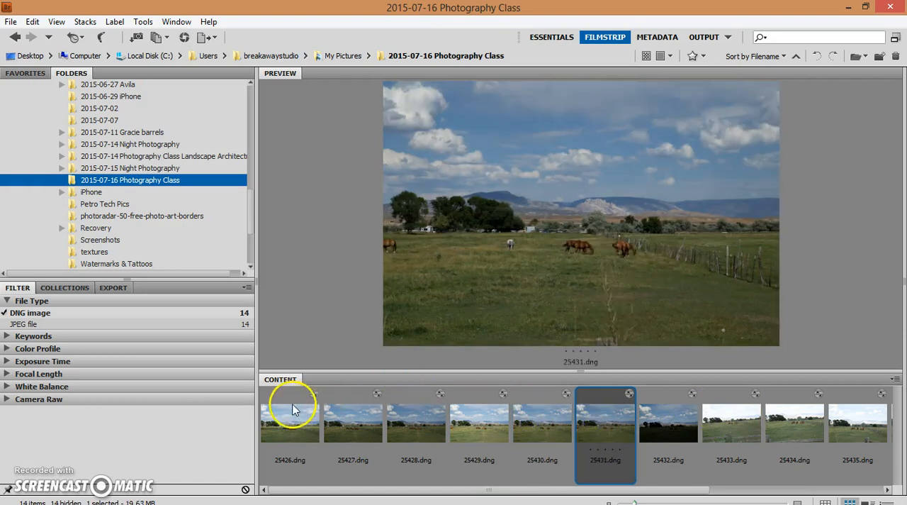
pyautogui.click(290, 421)
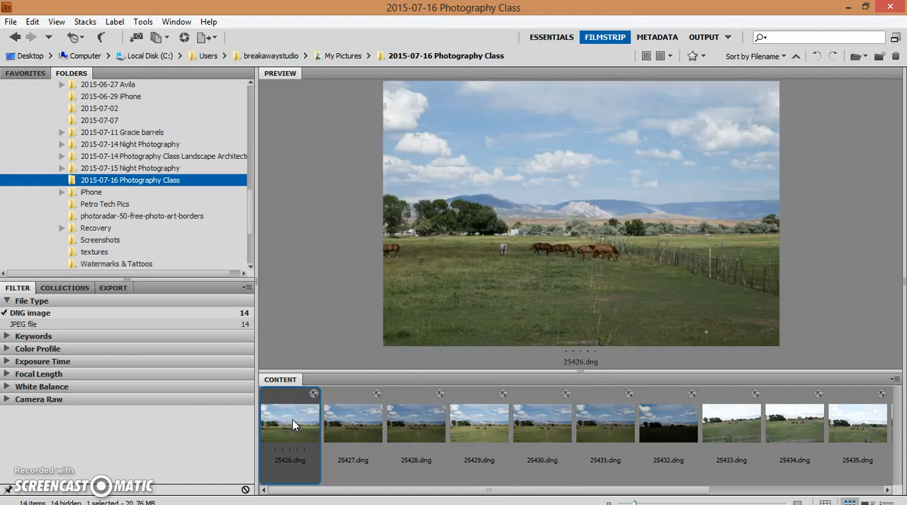